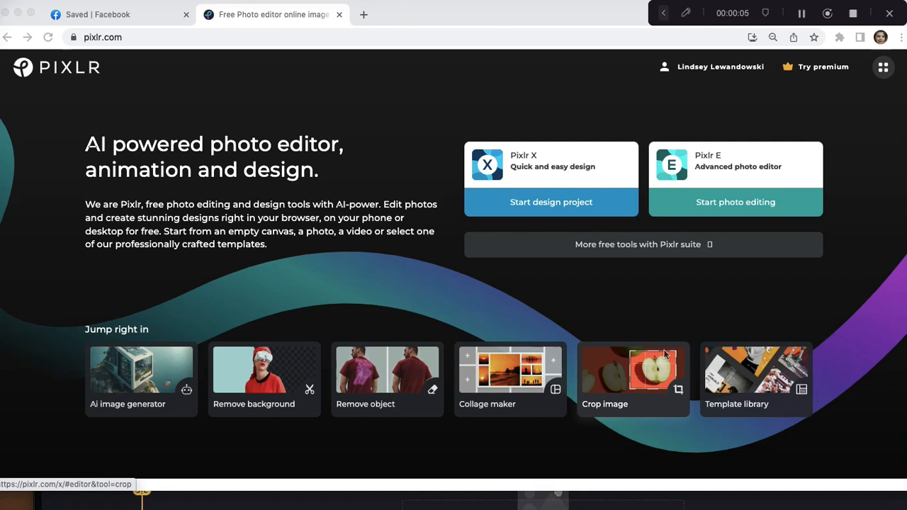
mouse_move(384, 402)
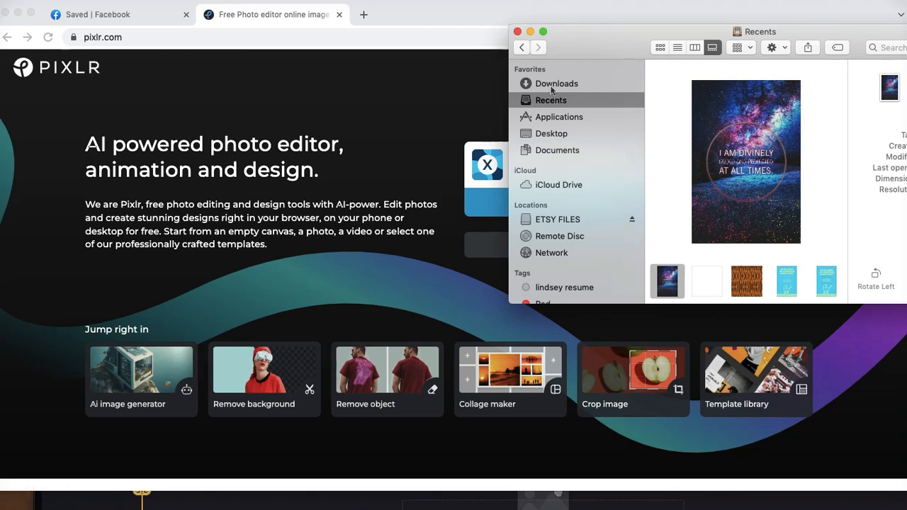
Open the Downloads folder in Finder and scroll to the wood engraving JPG
click(556, 83)
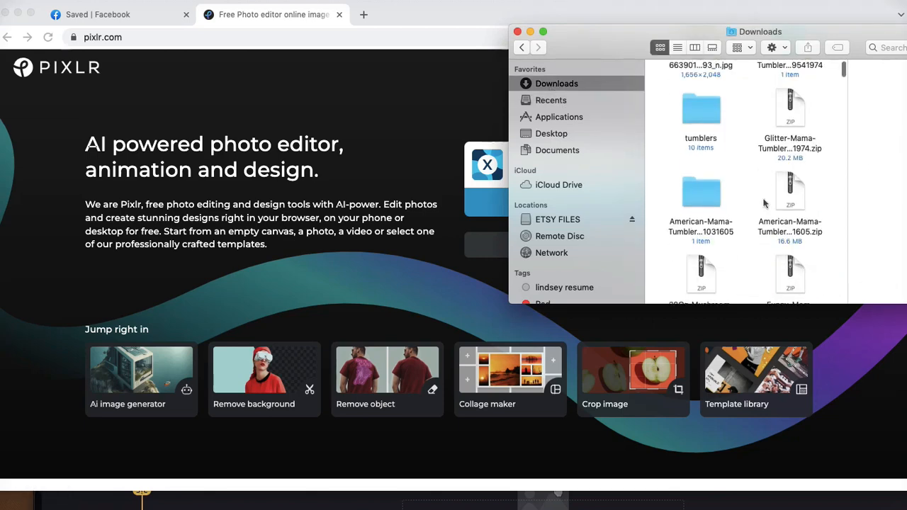
scroll(down, 3)
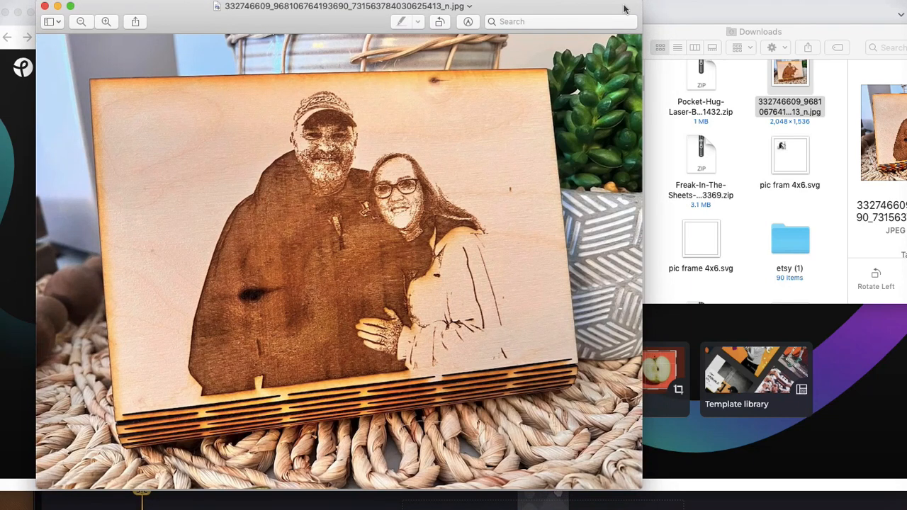
mouse_move(130, 9)
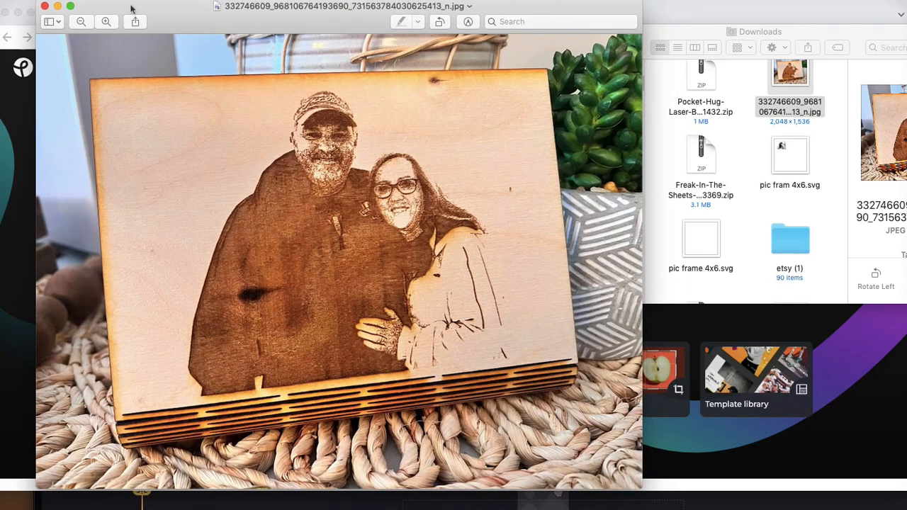
mouse_move(315, 223)
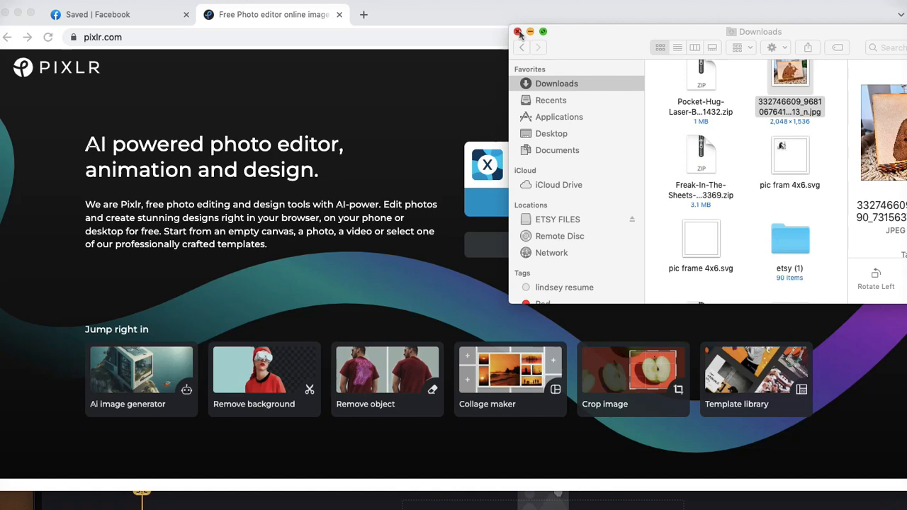
Close Finder and launch Pixlr E's Advanced photo editor from pixlr.com
click(519, 31)
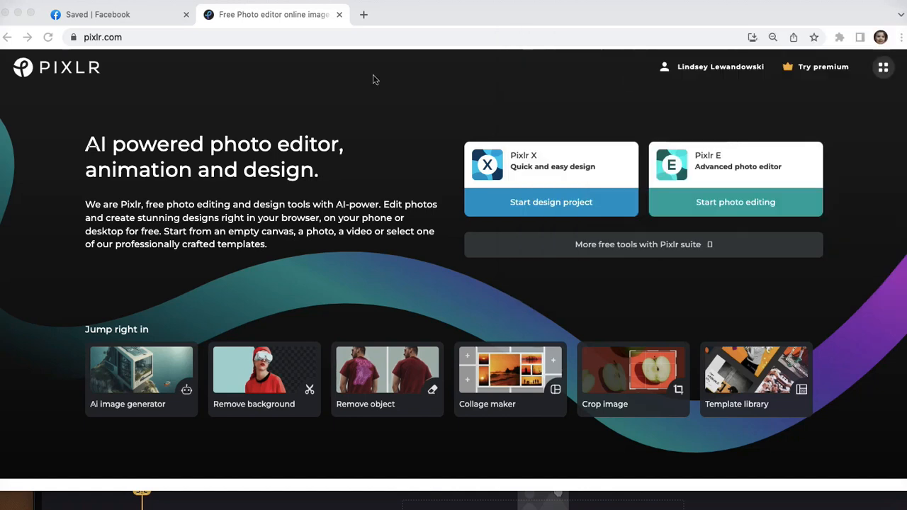
mouse_move(208, 68)
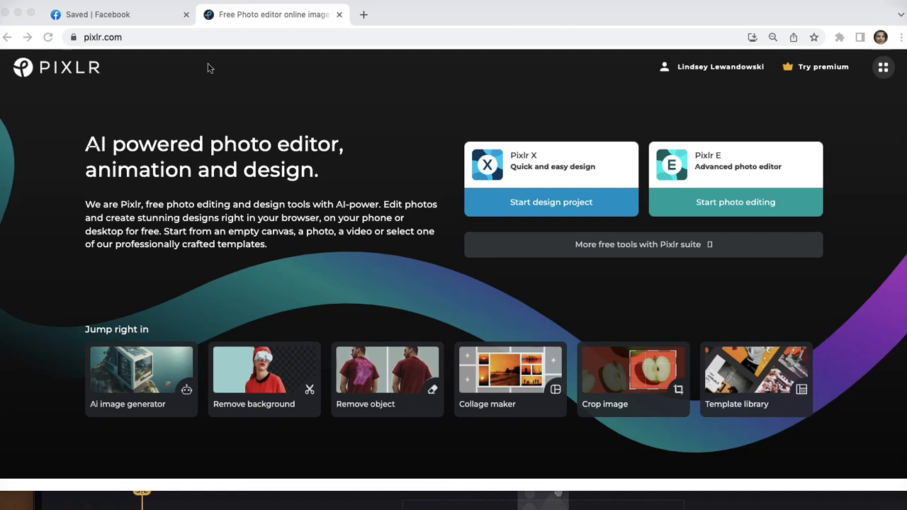
mouse_move(675, 216)
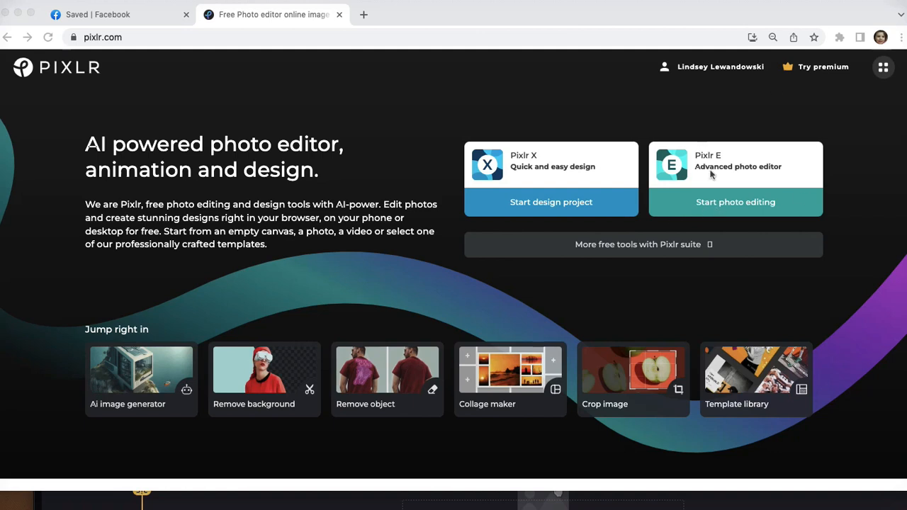
click(735, 202)
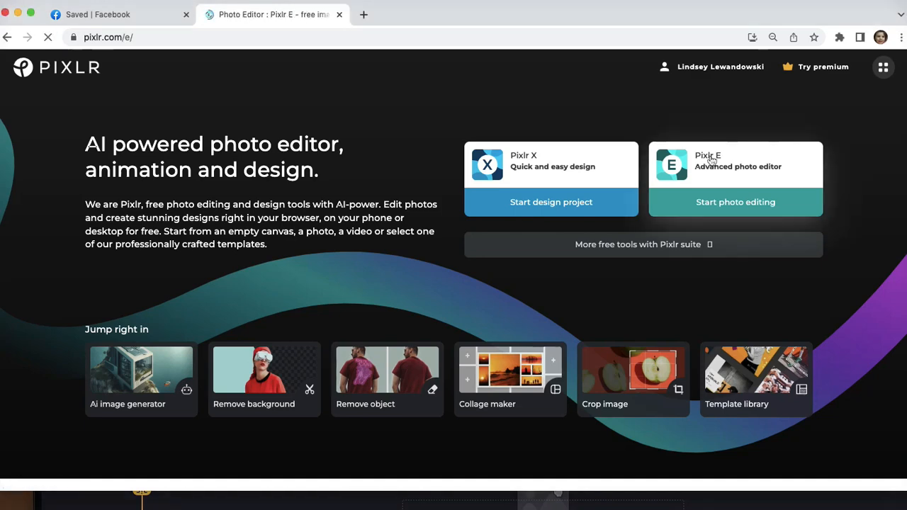
click(736, 202)
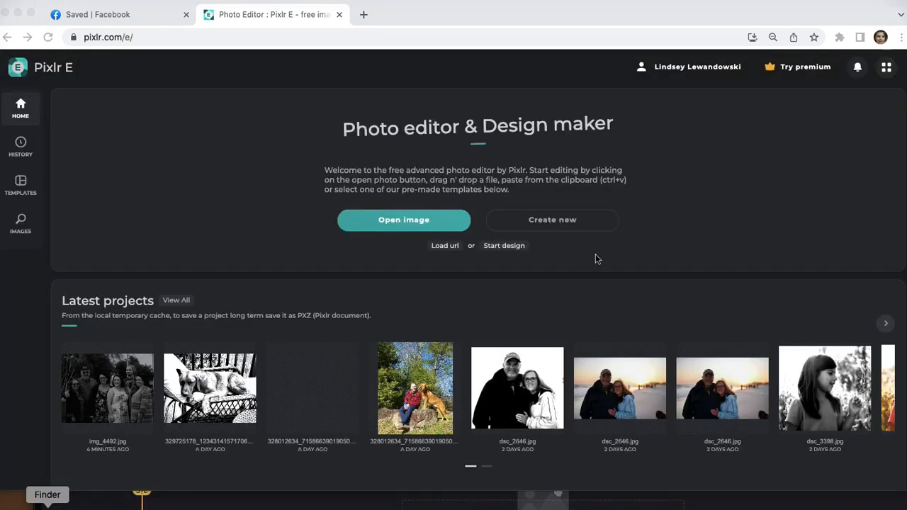
Open IMG_4492.JPG from Finder's Downloads folder in Pixlr E
click(404, 220)
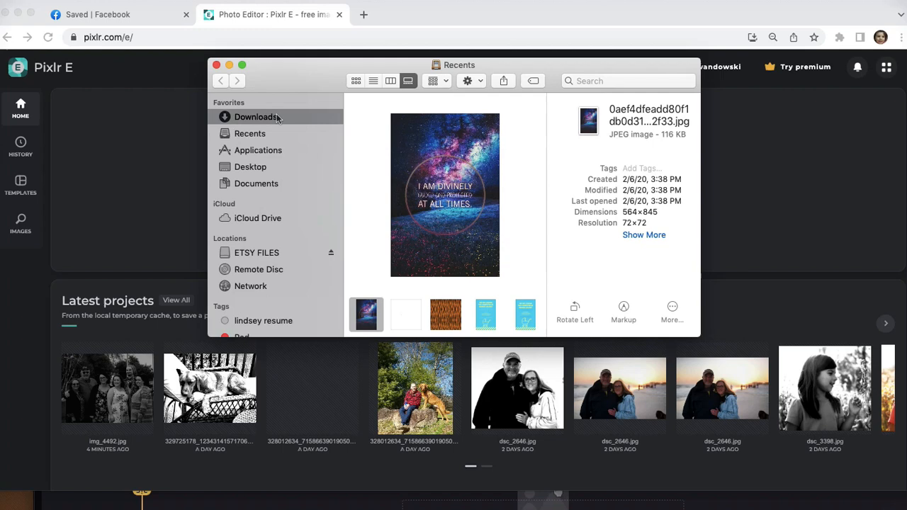
click(255, 117)
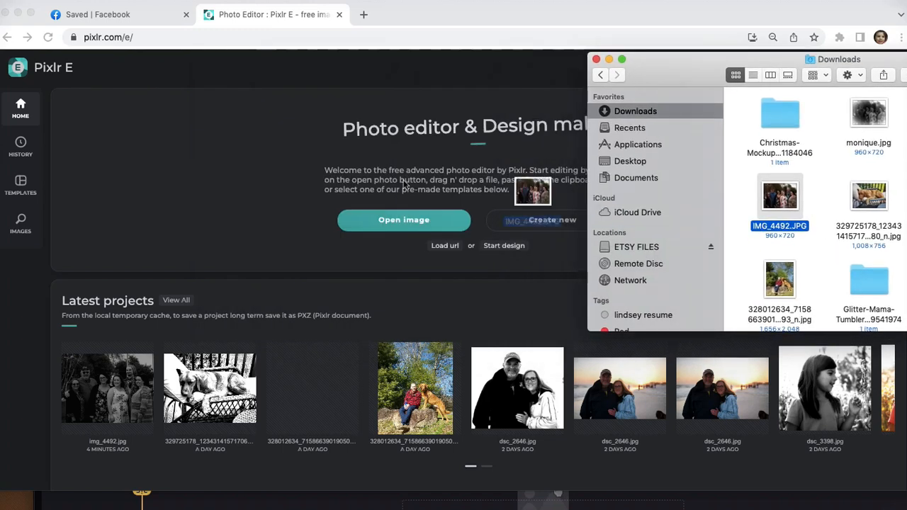
double_click(780, 196)
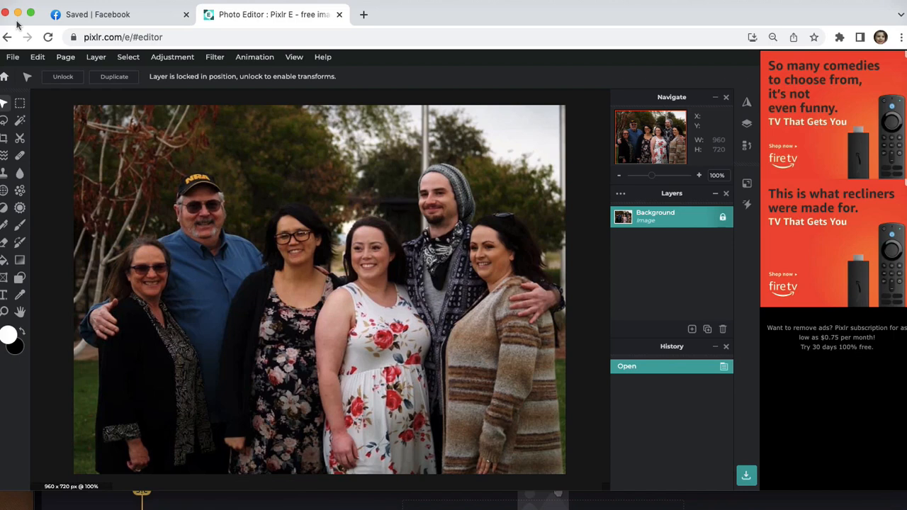
mouse_move(216, 75)
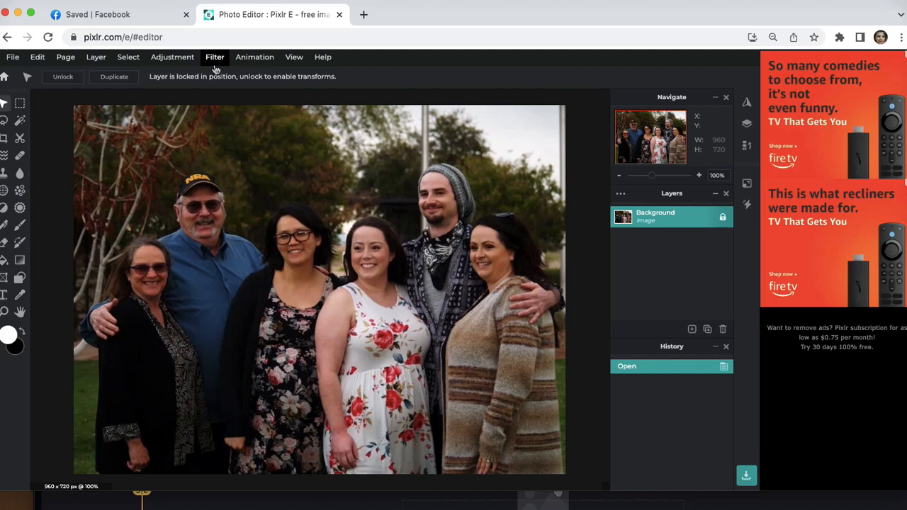
Apply Auto B&W to the family photo and open Levels
click(172, 56)
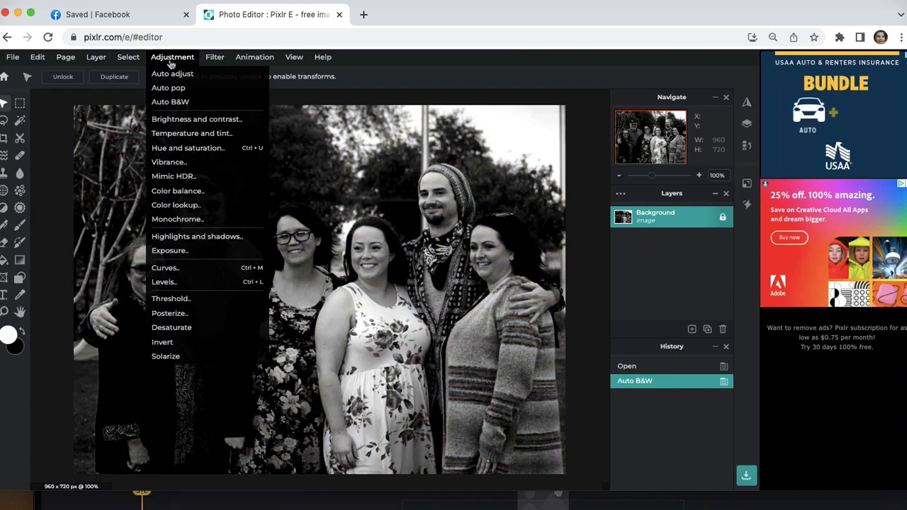
click(164, 282)
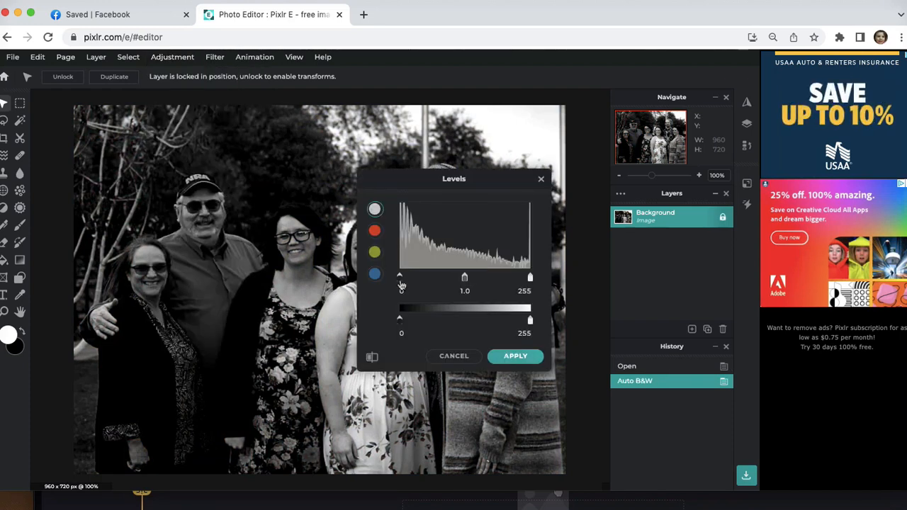
Apply Levels with input range 24–211 and output black at 14
drag(400, 277, 411, 277)
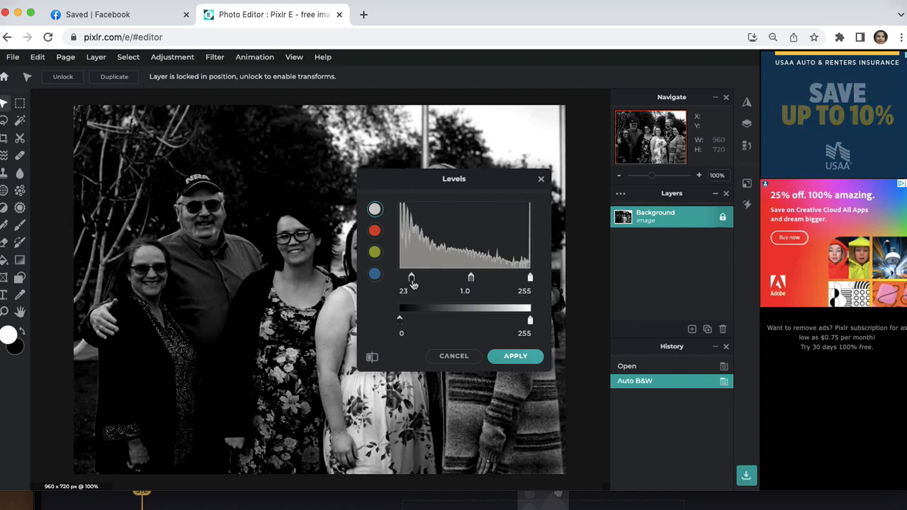
drag(412, 277, 413, 277)
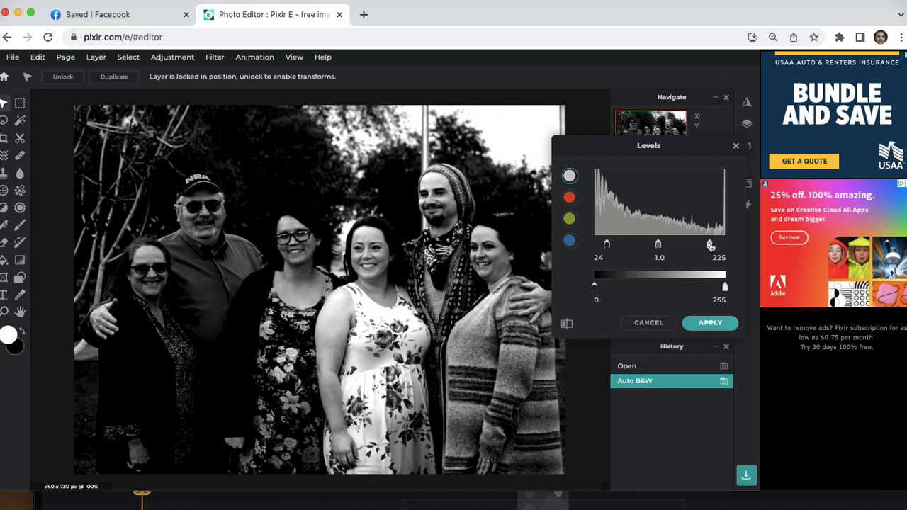
drag(712, 245, 705, 244)
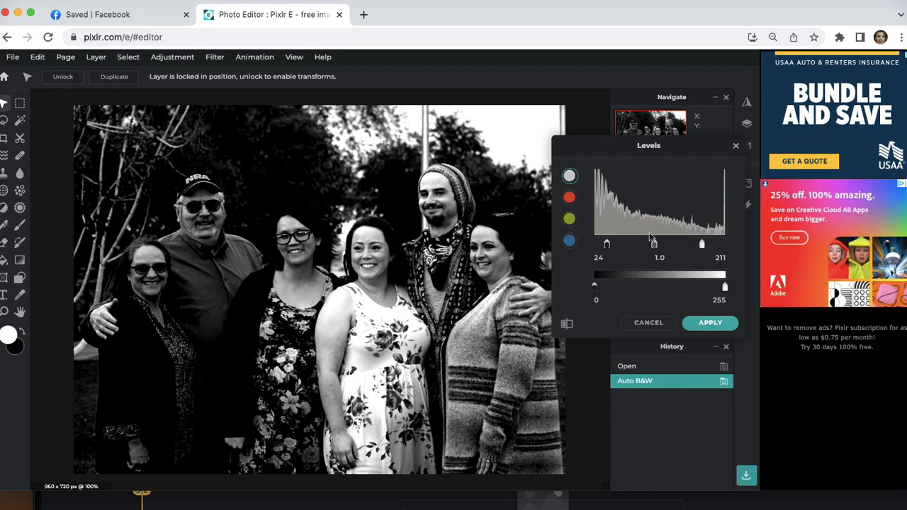
mouse_move(597, 296)
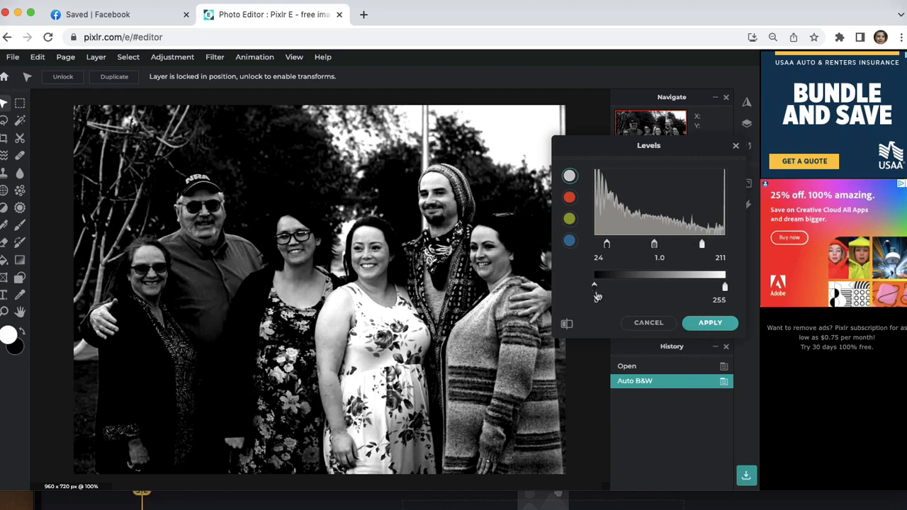
drag(595, 285, 600, 285)
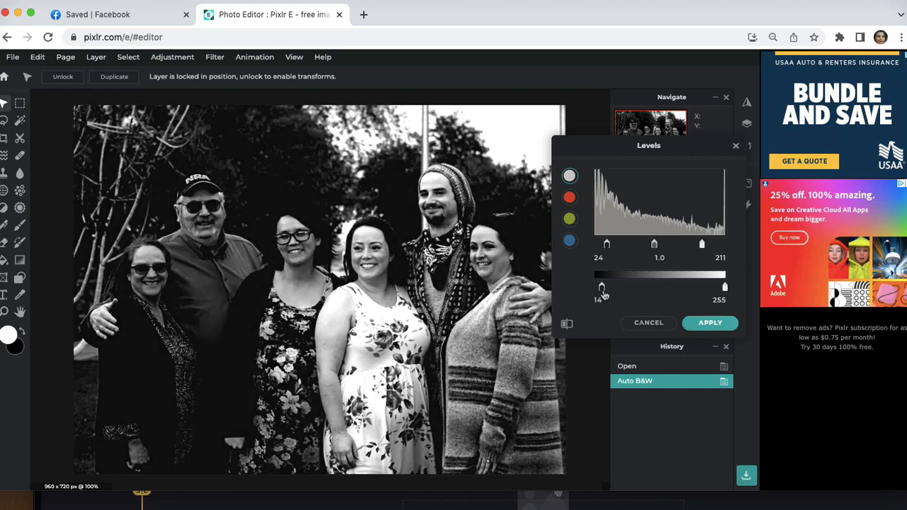
click(709, 322)
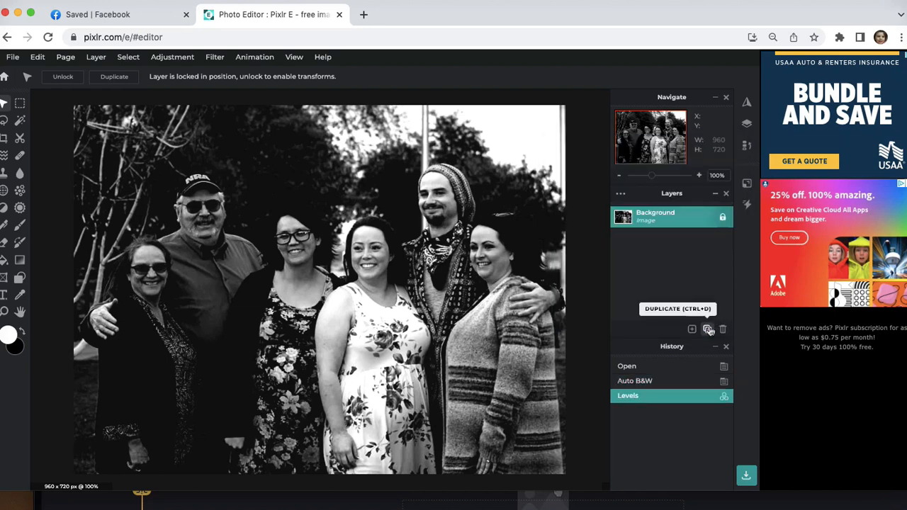
Apply the Vignette filter with an amount of about -77
click(254, 57)
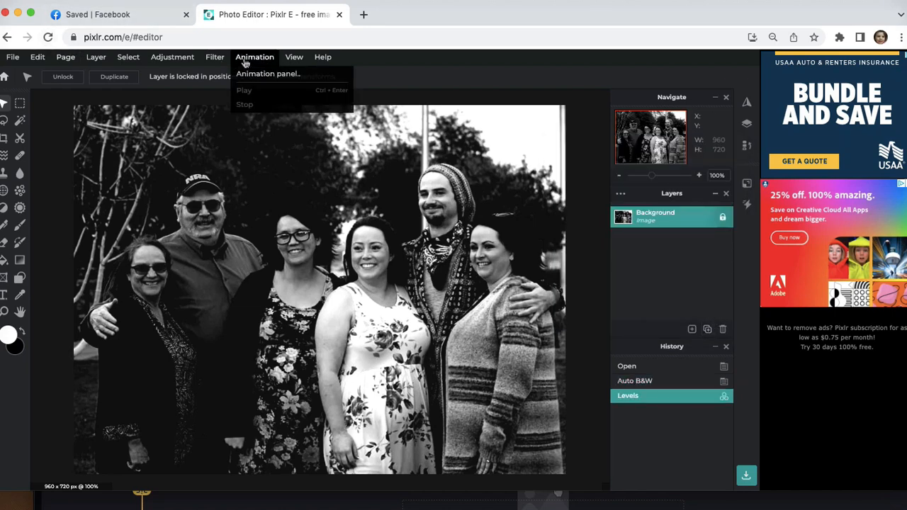
click(214, 57)
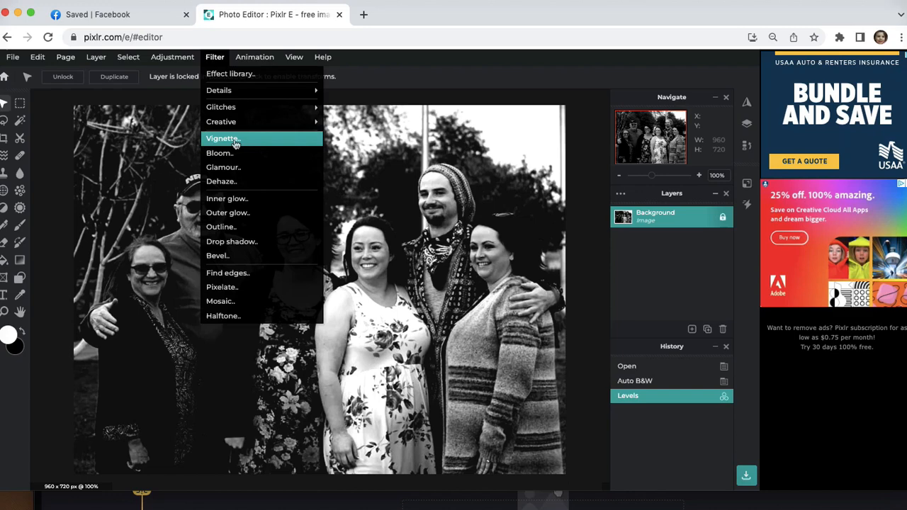
click(222, 138)
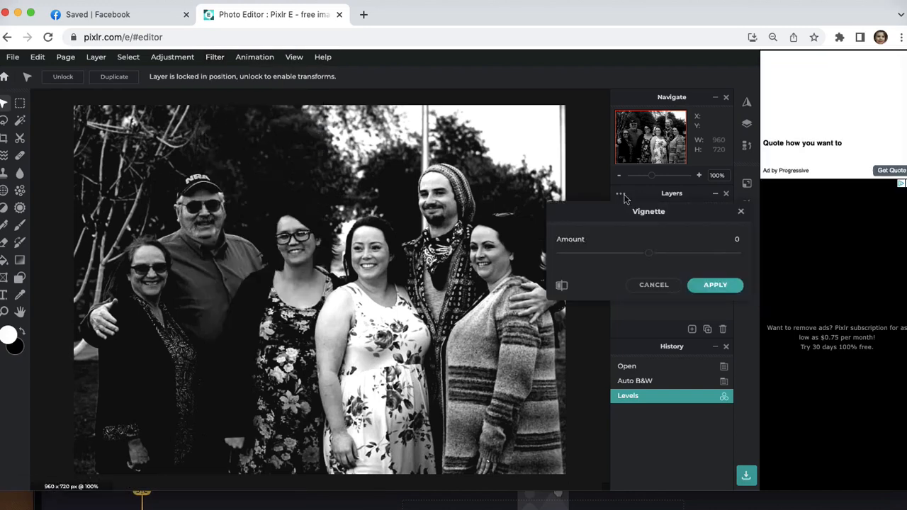
drag(648, 253, 611, 253)
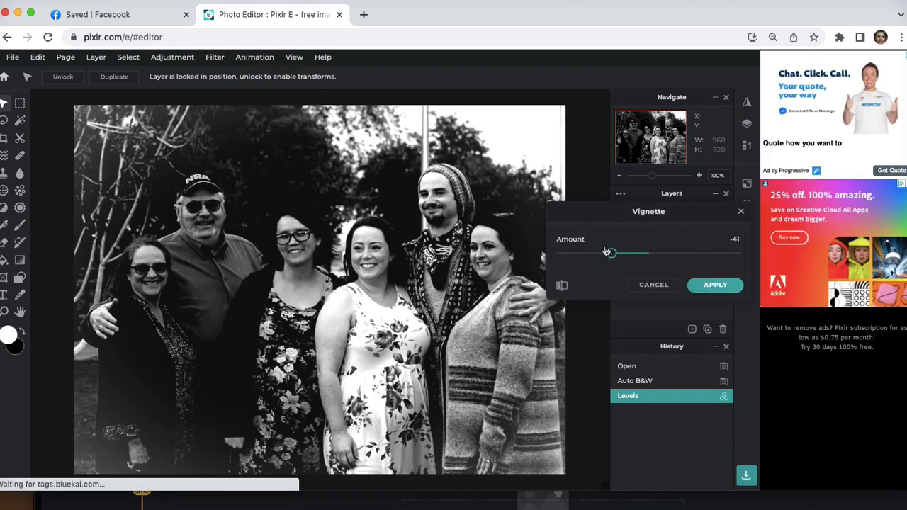
drag(609, 252, 594, 252)
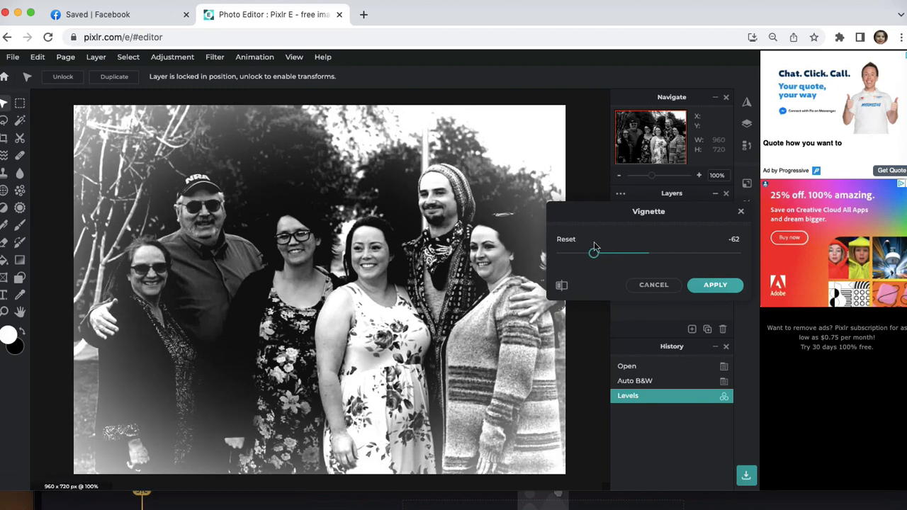
drag(593, 251, 579, 253)
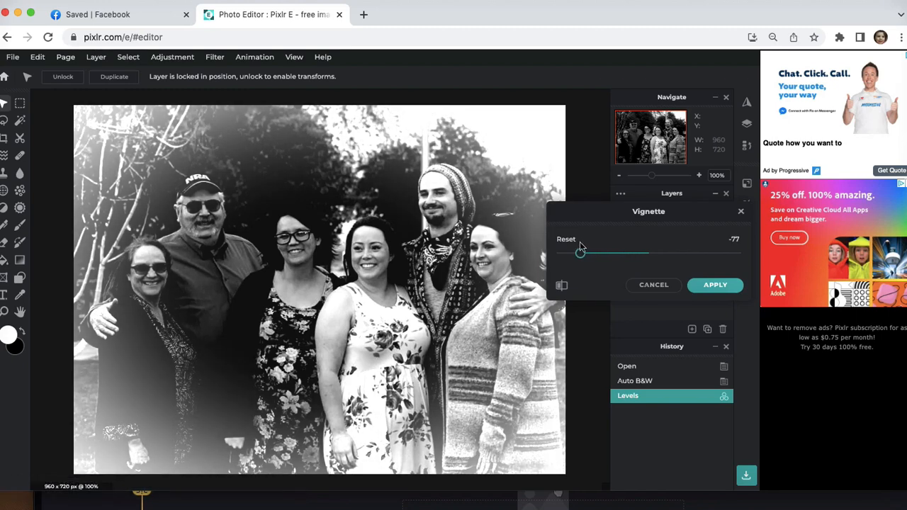
click(715, 284)
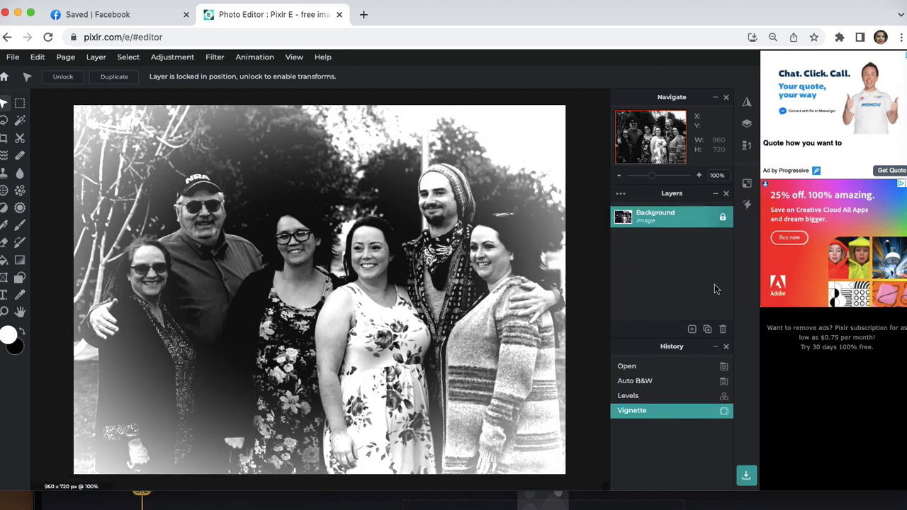
Save the edited photo as a High-quality 960×720 JPG
click(12, 56)
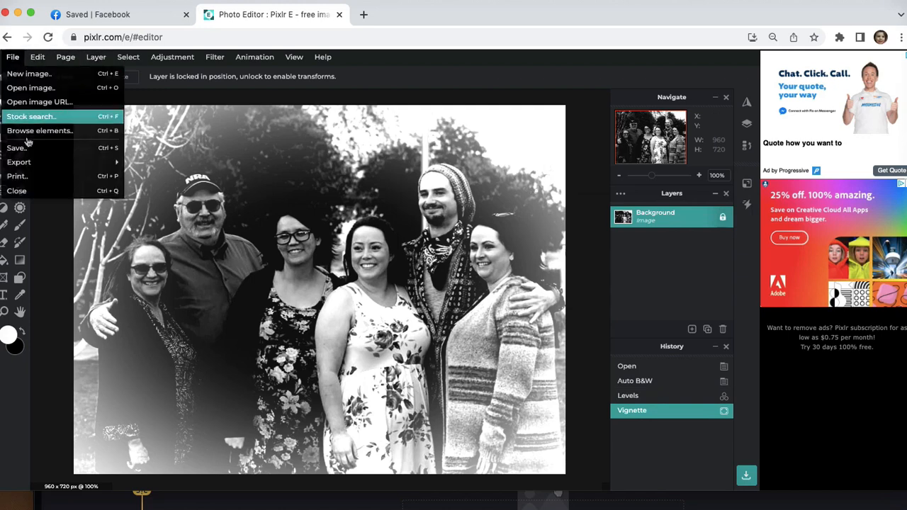
click(17, 147)
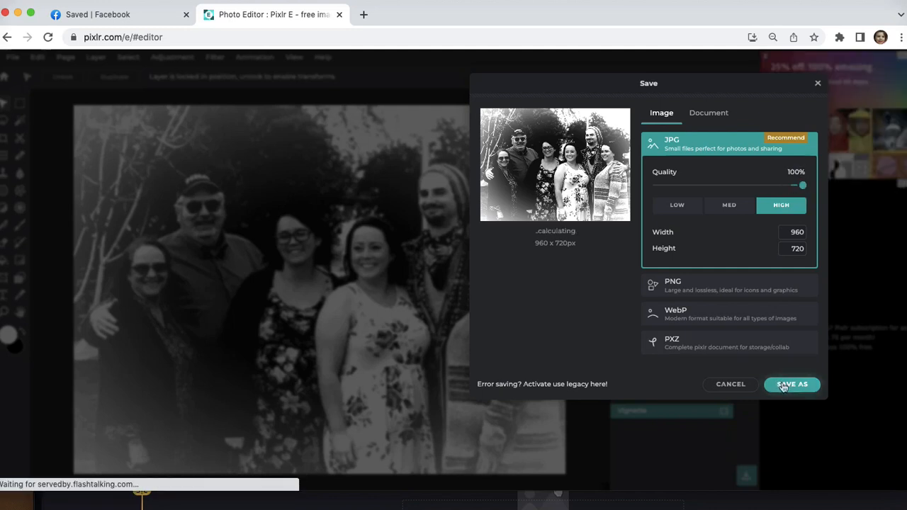
click(792, 384)
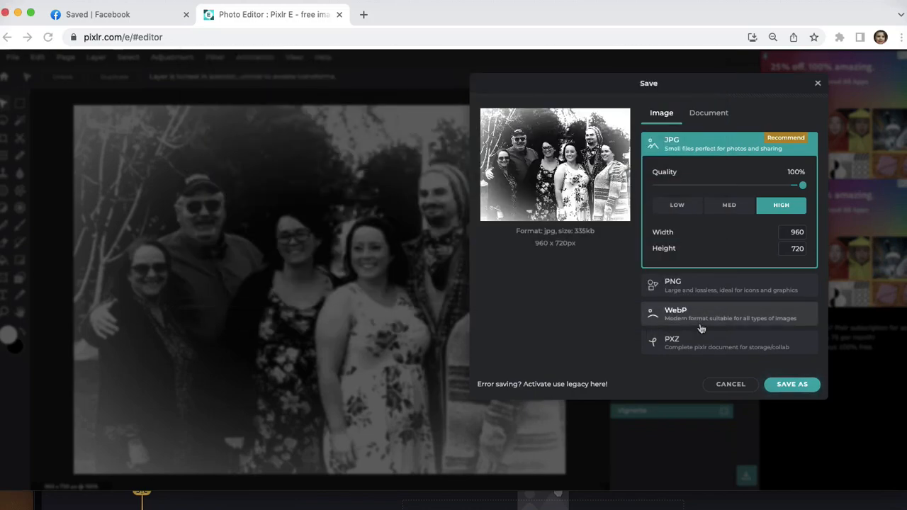
click(792, 384)
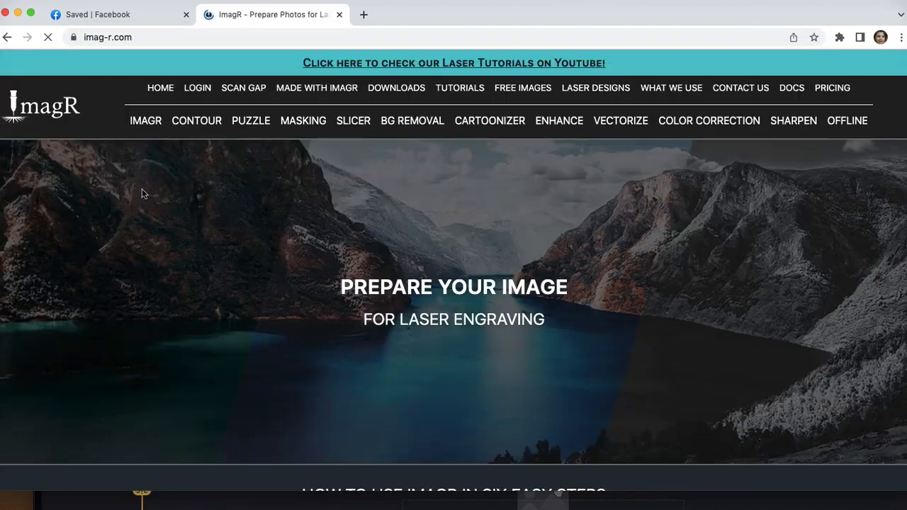
Scroll imag-r.com down to the editor to upload the saved JPG
scroll(down, 3)
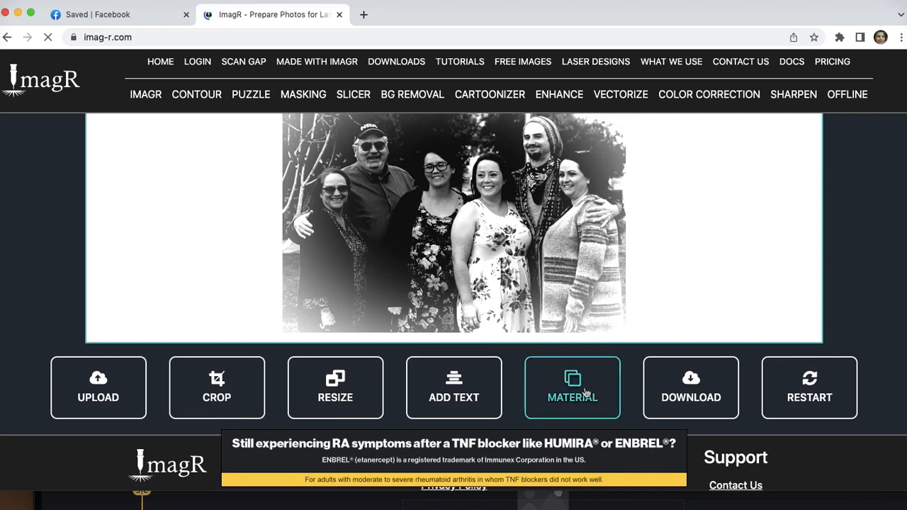
Choose Wood as the engraving material and scroll to the dithered preview
click(571, 387)
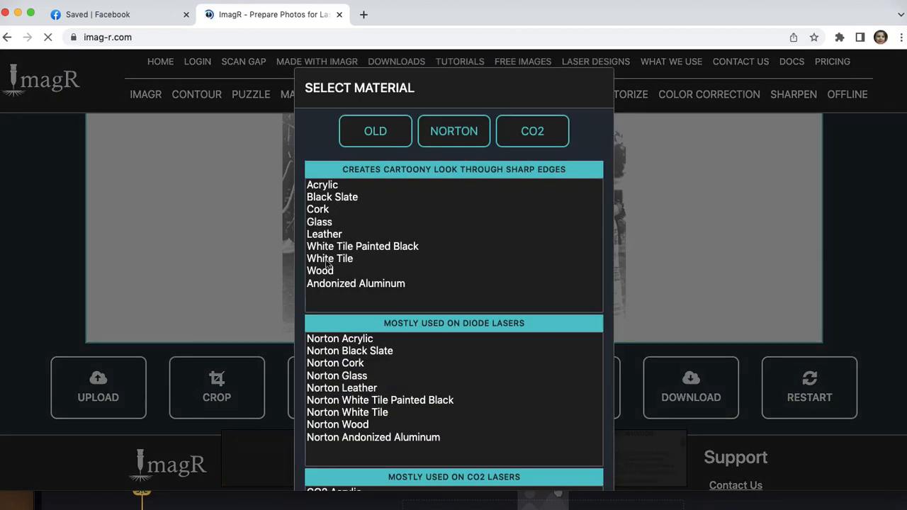
click(320, 270)
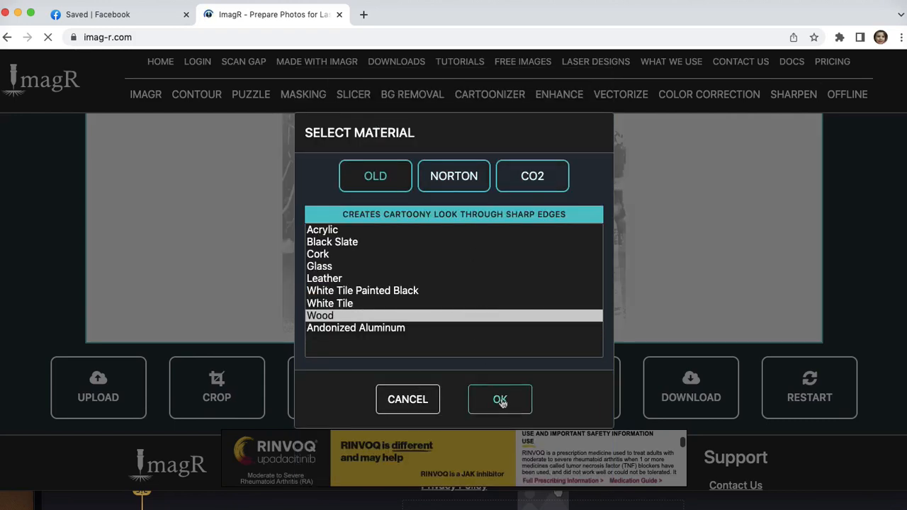
click(500, 399)
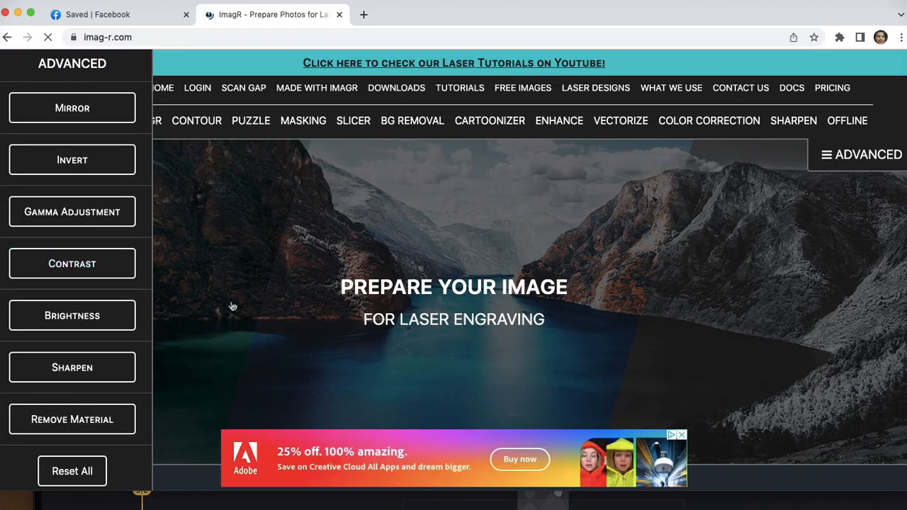
scroll(down, 3)
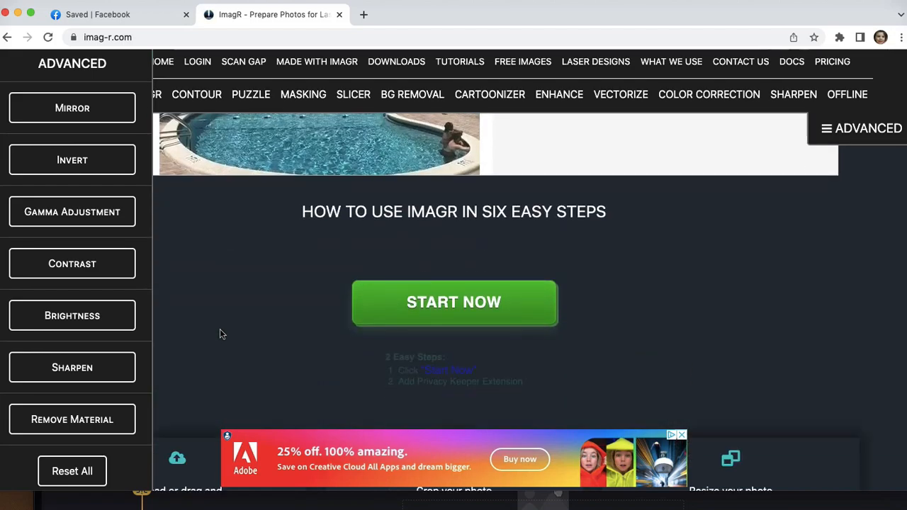
scroll(down, 3)
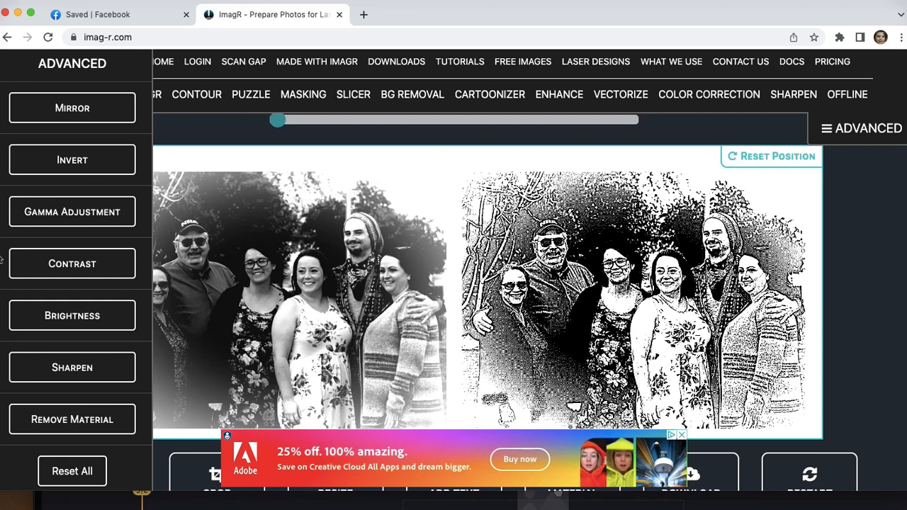
Reveal Gamma Adjustment and try gamma values 0.9, 0.7, 0.8, 3.2, 1.6 and 0.5
click(72, 211)
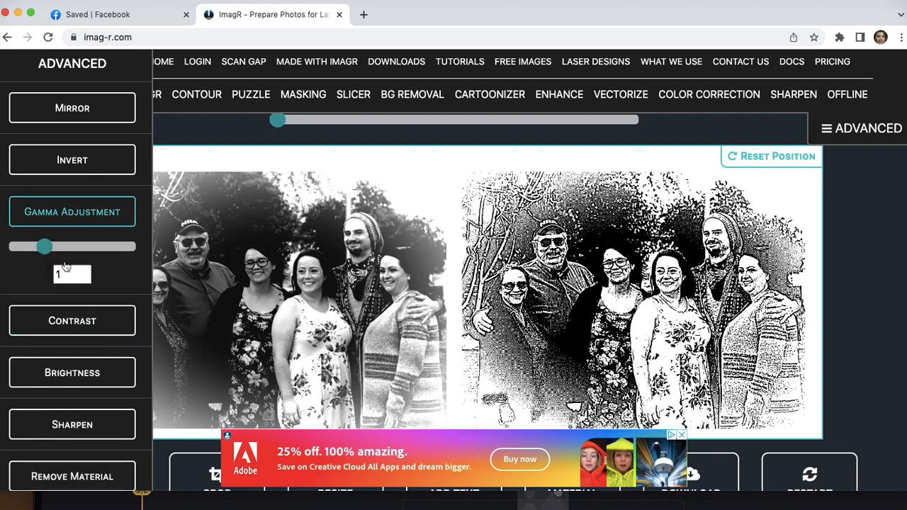
drag(44, 246, 40, 246)
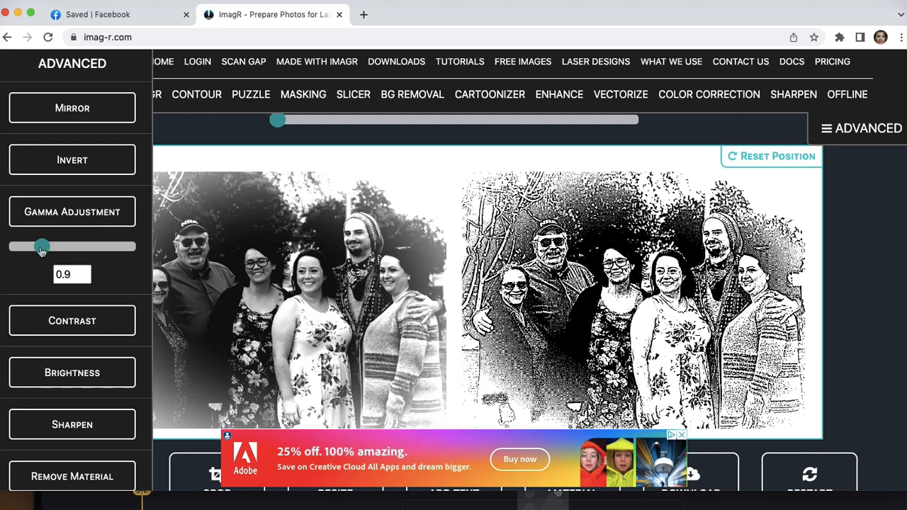
drag(41, 245, 36, 246)
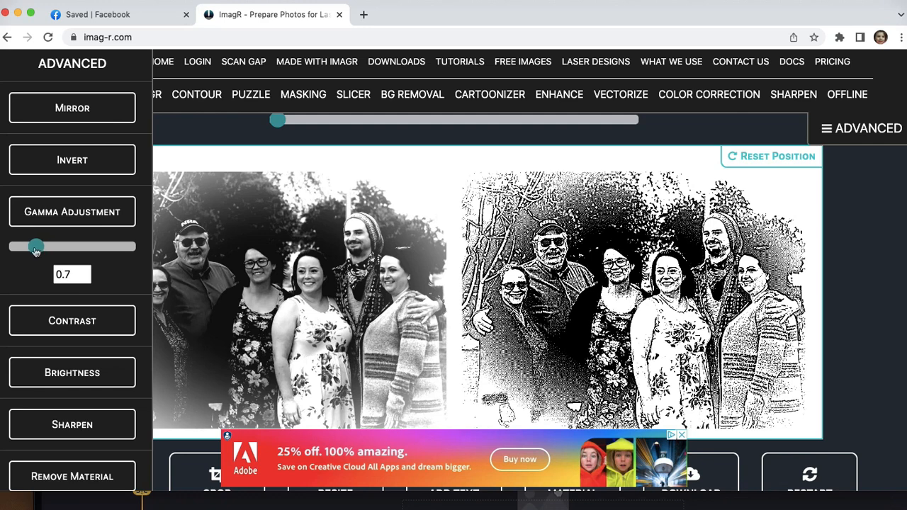
drag(36, 246, 40, 246)
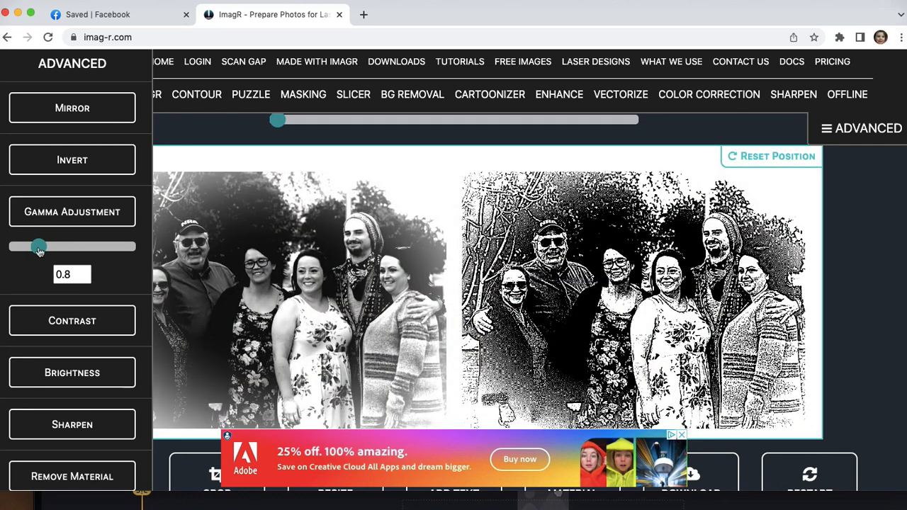
drag(39, 246, 107, 246)
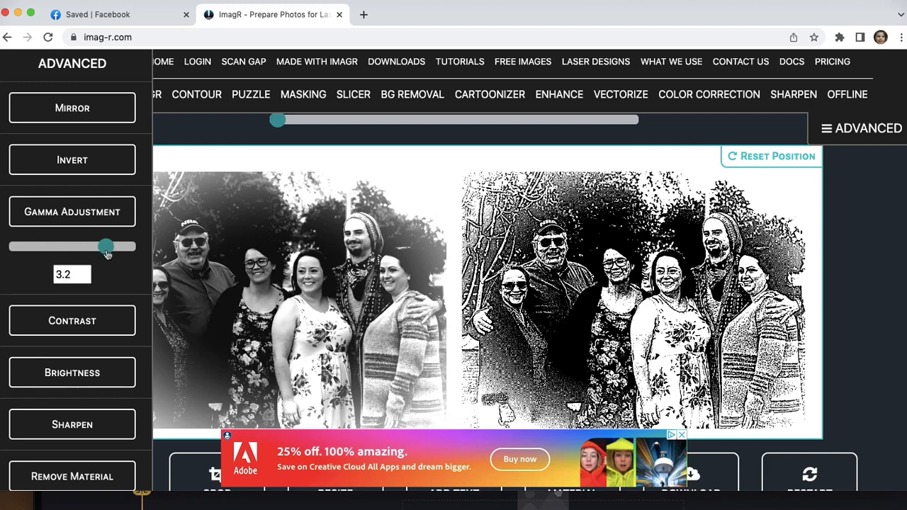
drag(106, 245, 61, 246)
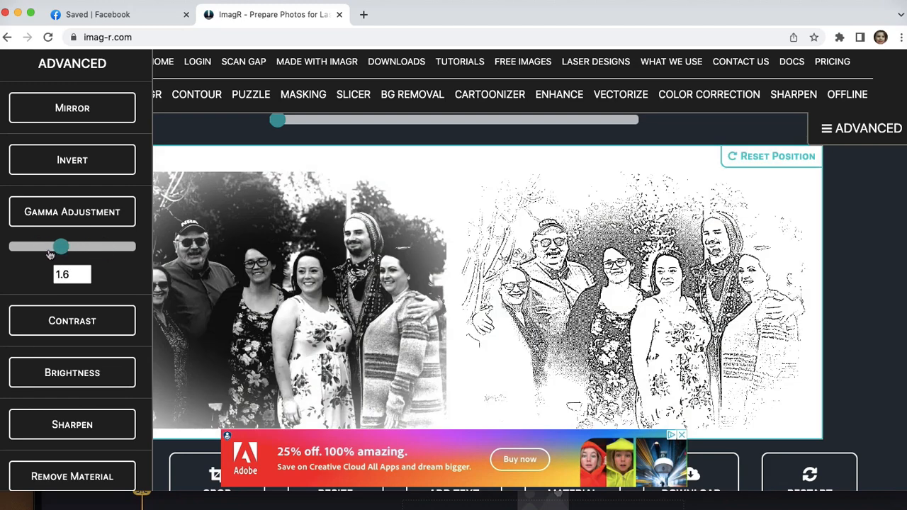
drag(61, 246, 30, 246)
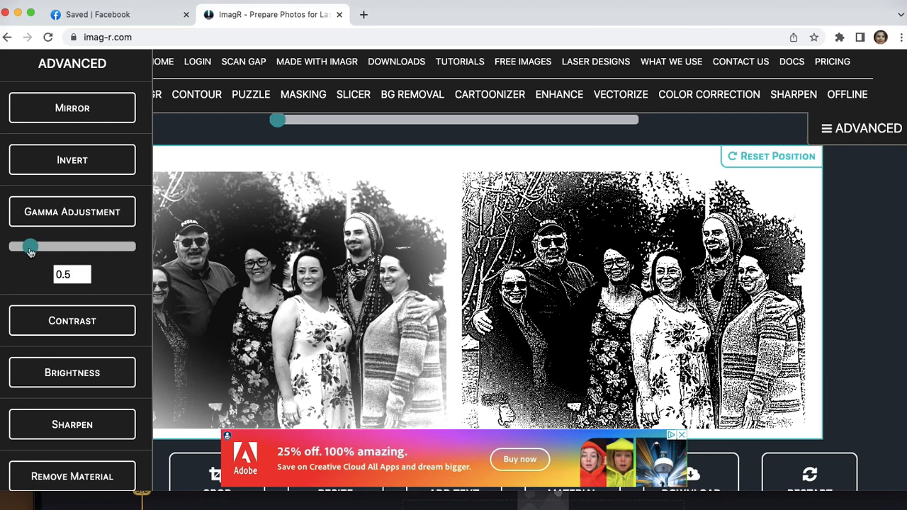
Step gamma from 1.9 down through 1.7, 1.5, 1.3 and 0.9 to 0.8
drag(29, 246, 69, 246)
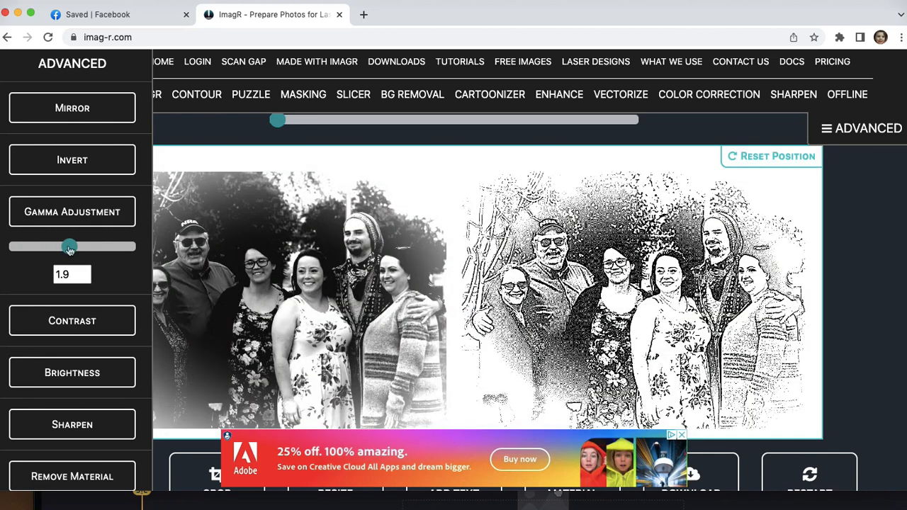
drag(70, 245, 64, 246)
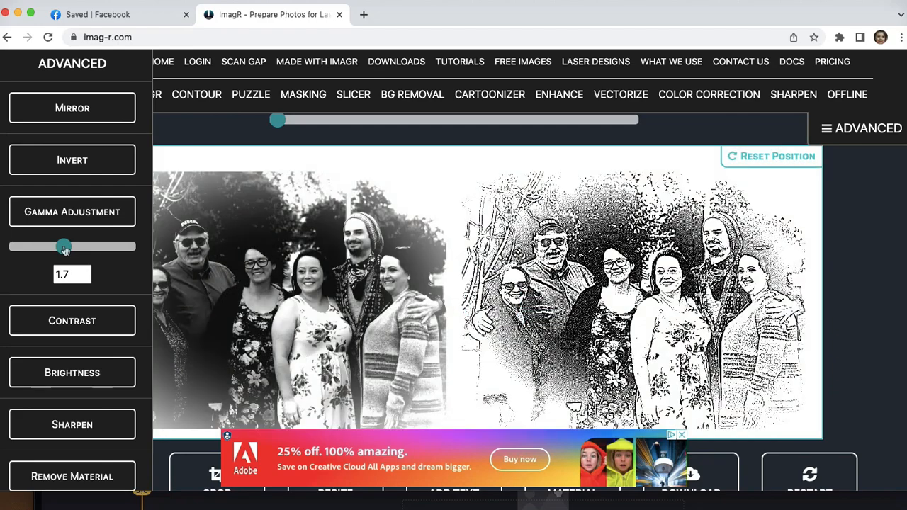
drag(64, 246, 59, 246)
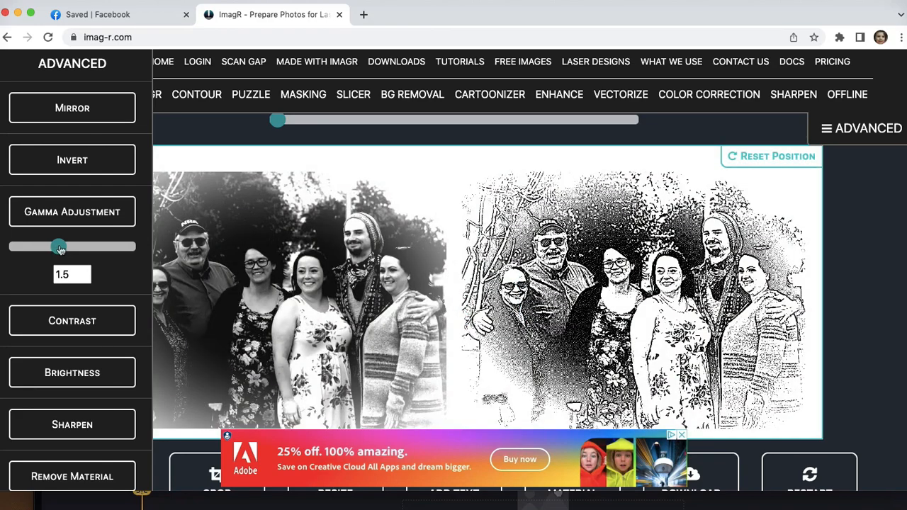
drag(60, 247, 53, 246)
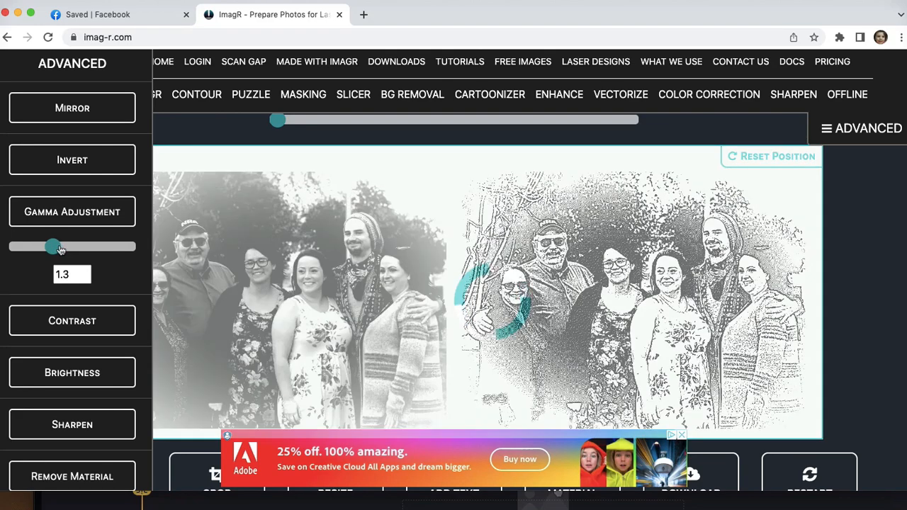
drag(53, 245, 44, 246)
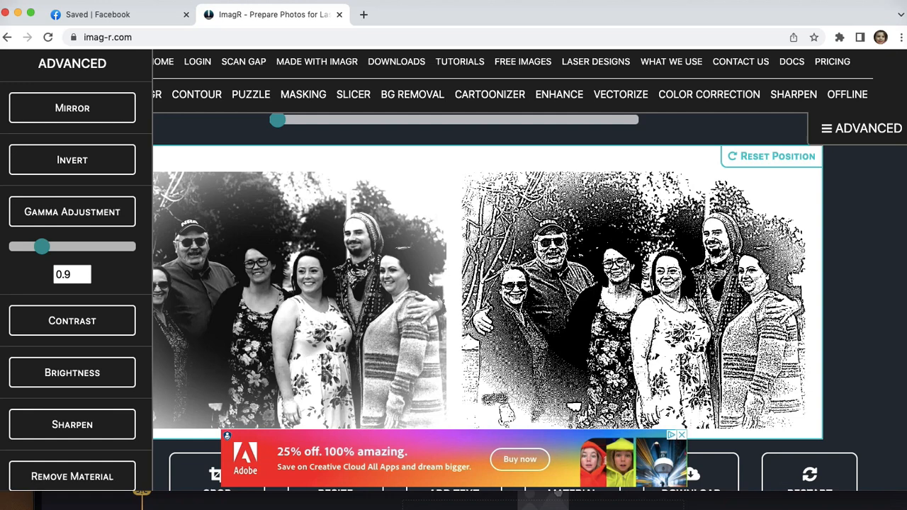
drag(41, 246, 39, 246)
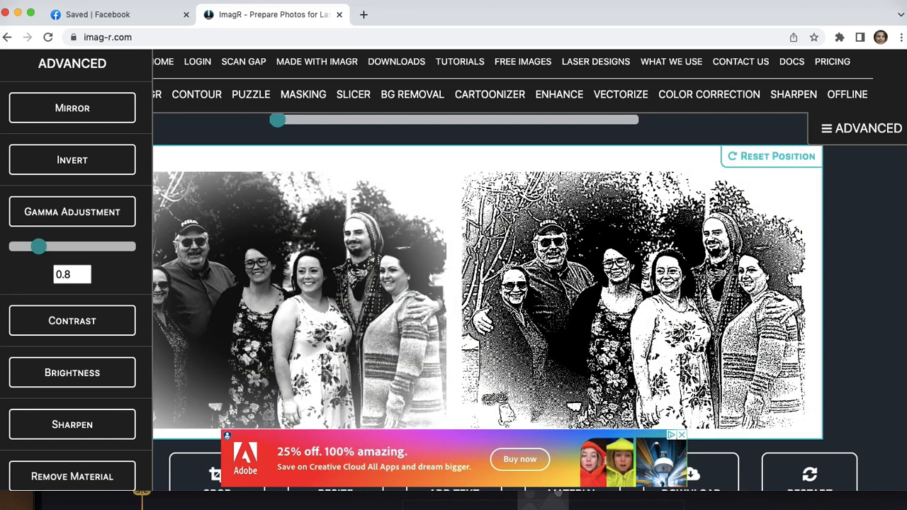
scroll(down, 3)
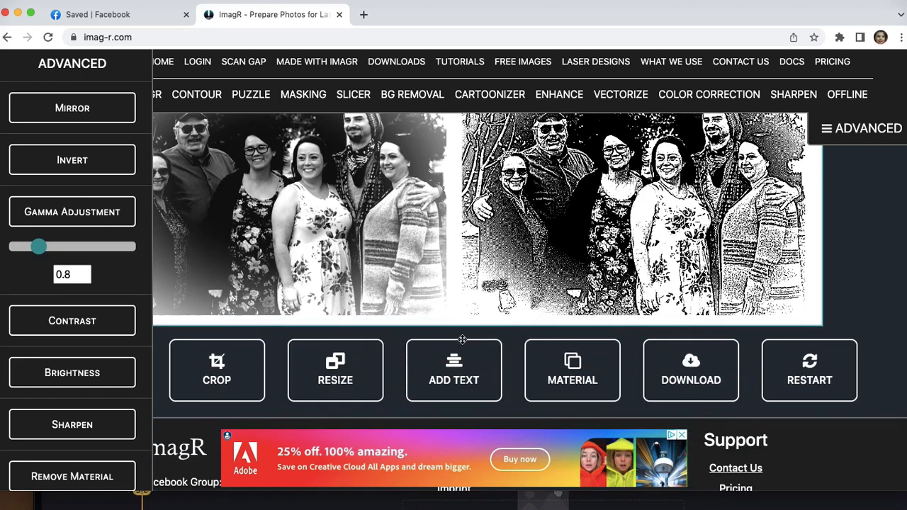
Download the gamma 0.8 wood engraving preview from ImagR as a JPG, dismissing the ad popup
click(690, 370)
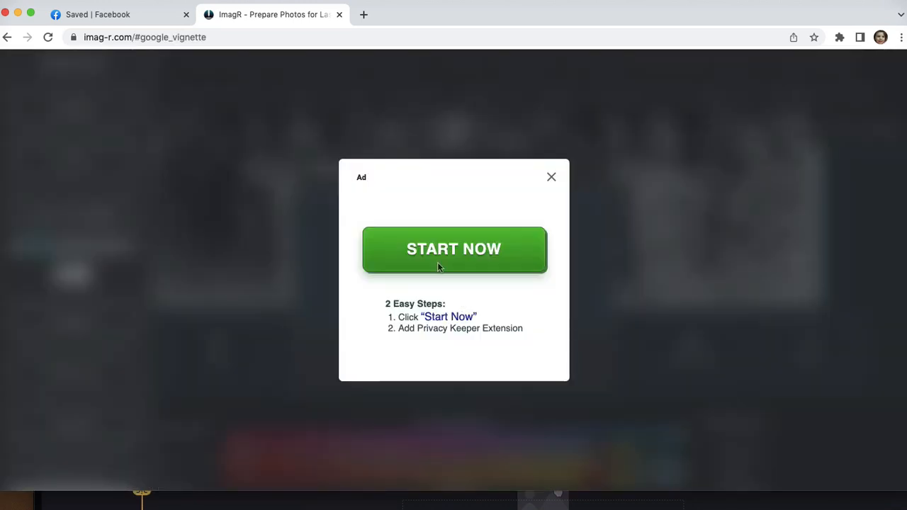
click(454, 249)
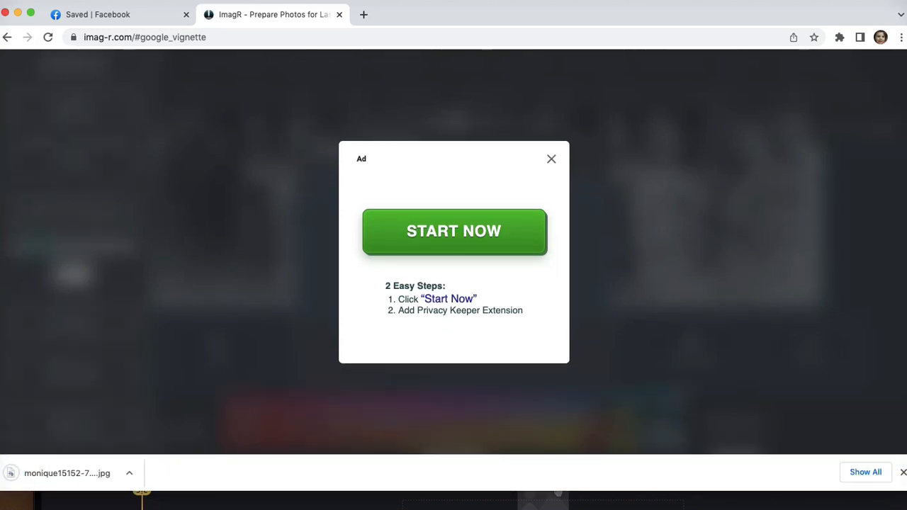
click(551, 158)
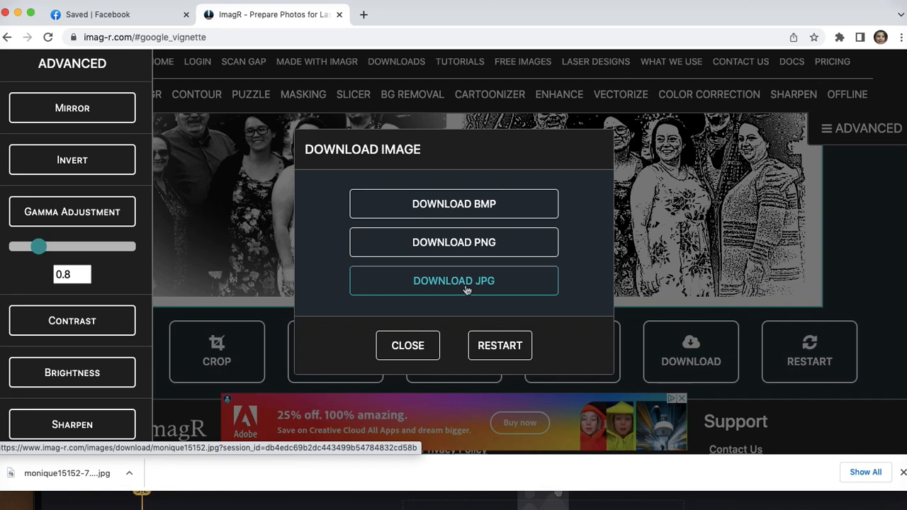
click(454, 280)
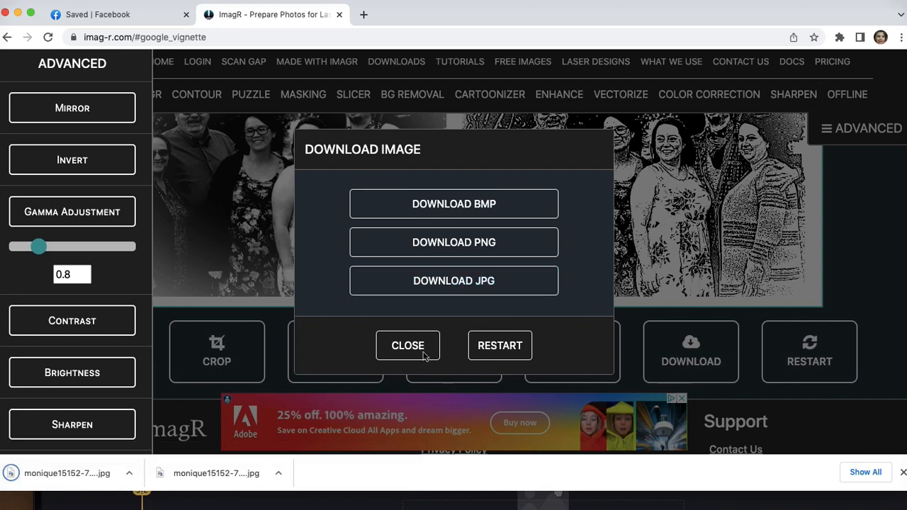
click(408, 345)
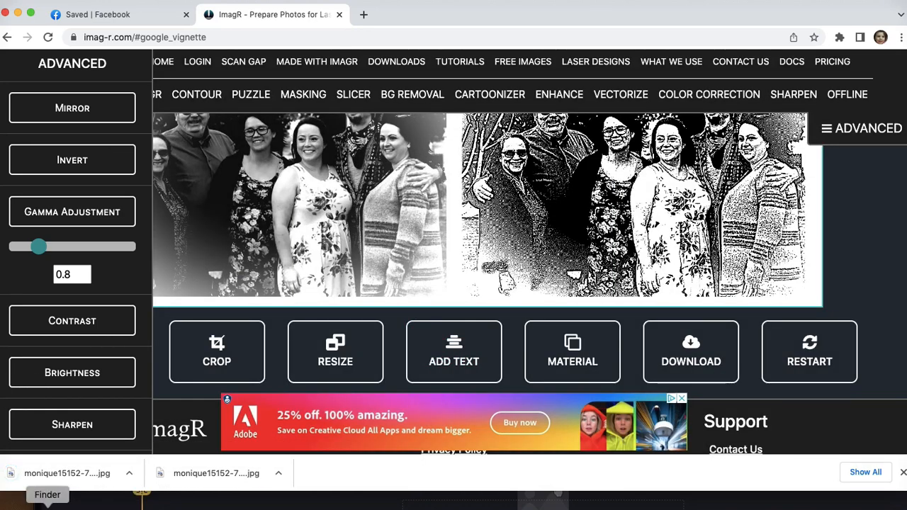
Launch Silhouette Studio 4.5 from Finder's Applications folder and close the Finder window
click(48, 495)
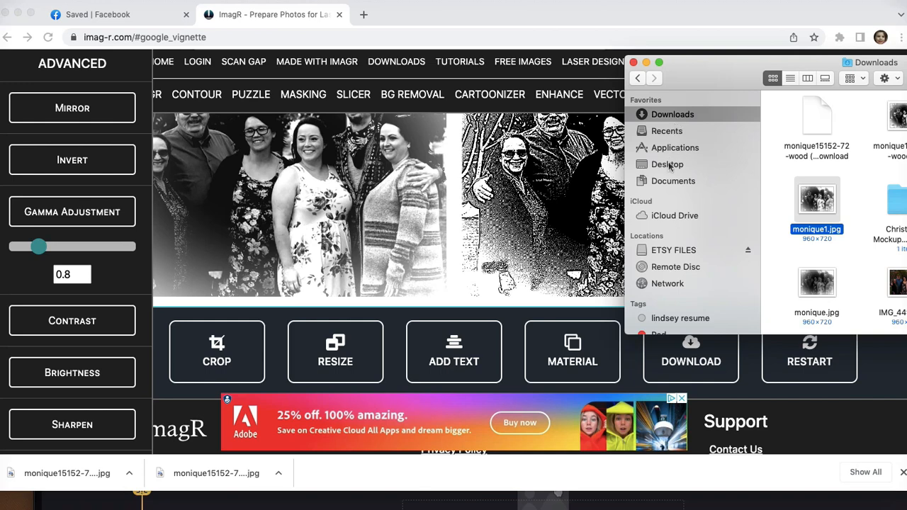
click(674, 147)
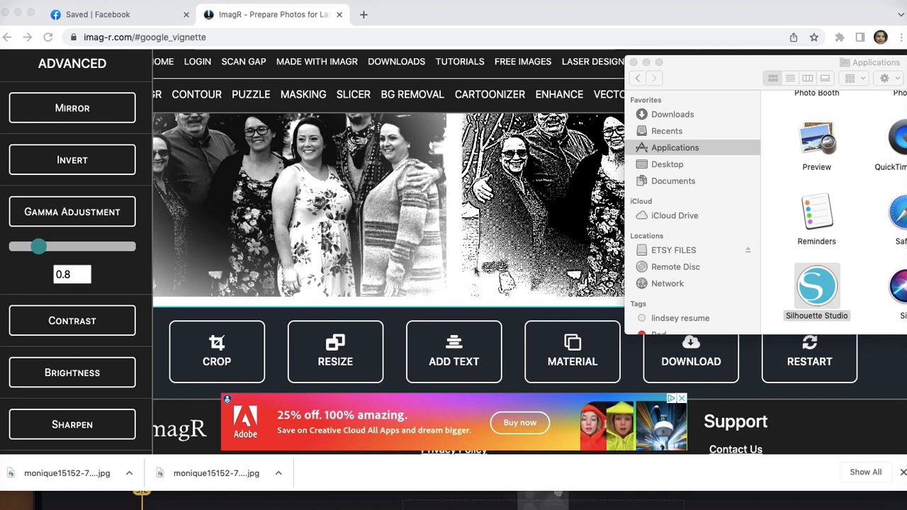
double_click(816, 287)
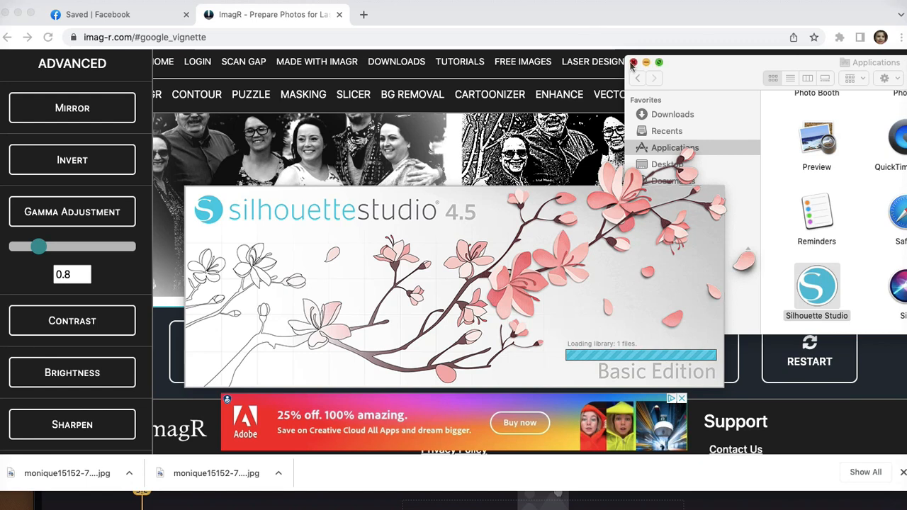
click(633, 62)
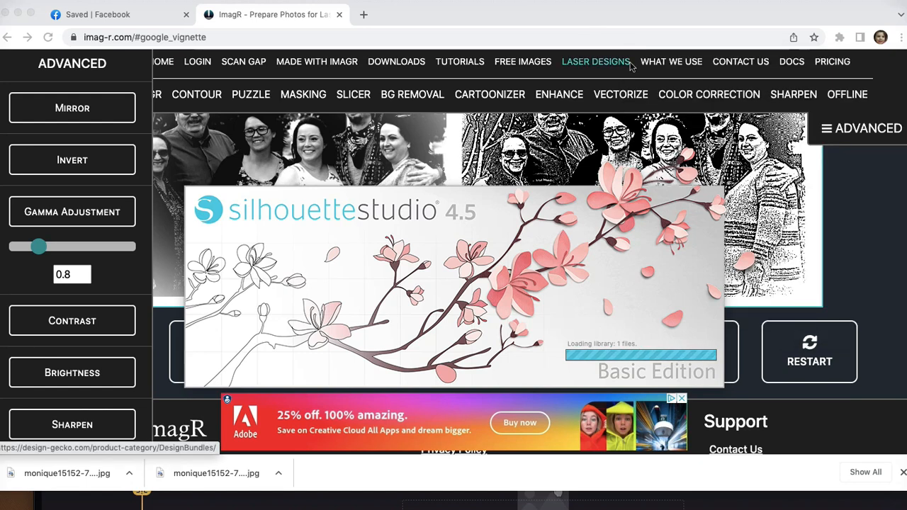